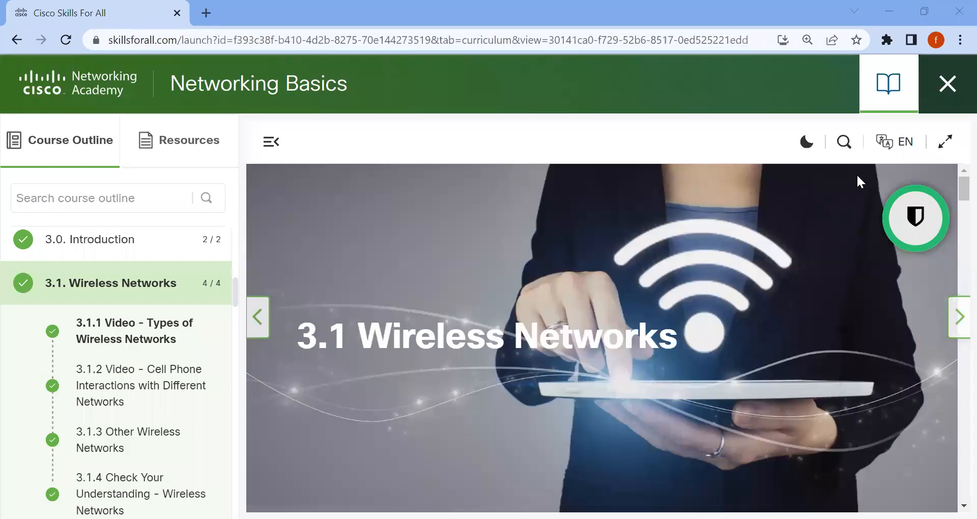
mouse_move(935, 169)
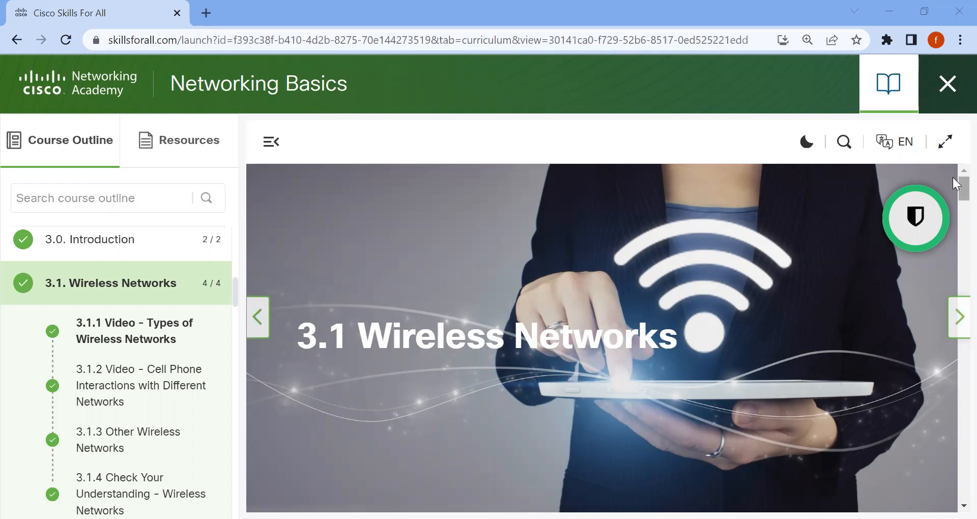
Scroll past the 3.1.1 video and advance to 3.1.2 Cell Phone Interactions video page
scroll(down, 3)
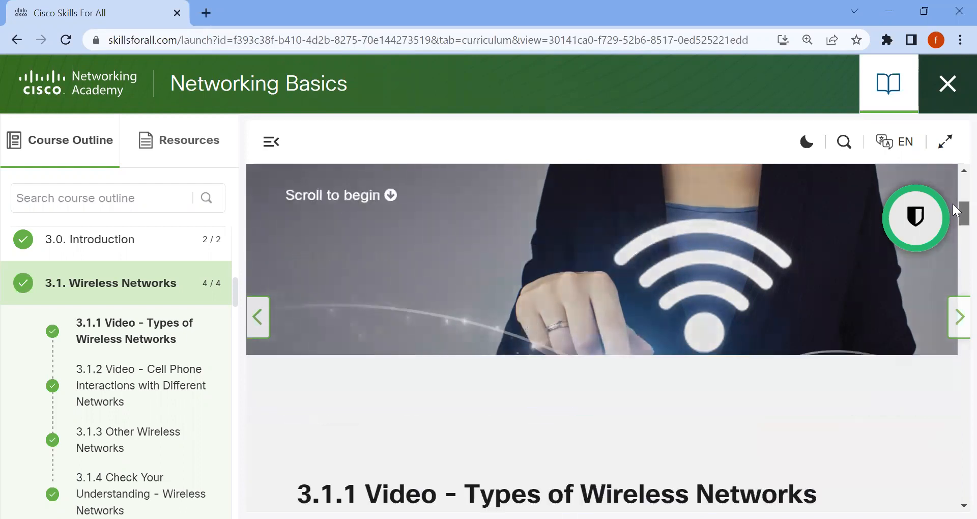
scroll(down, 3)
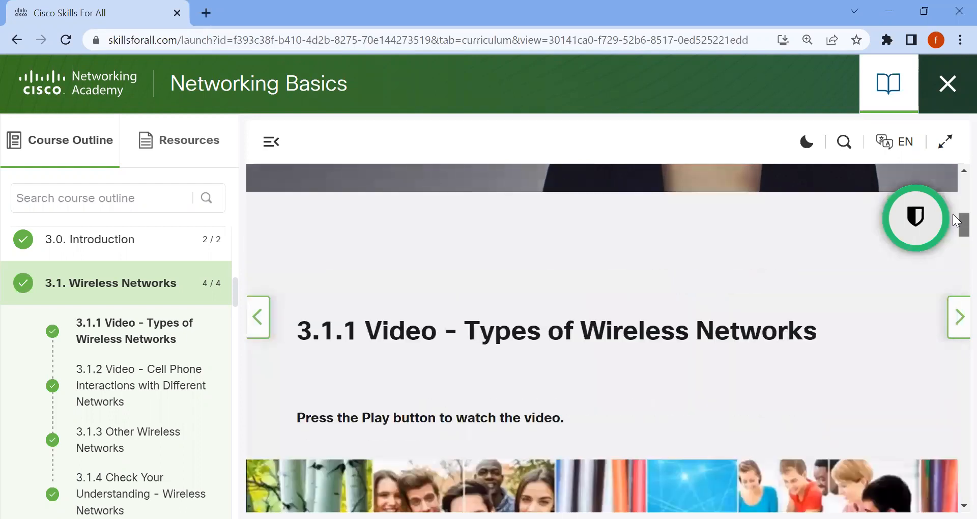
scroll(down, 3)
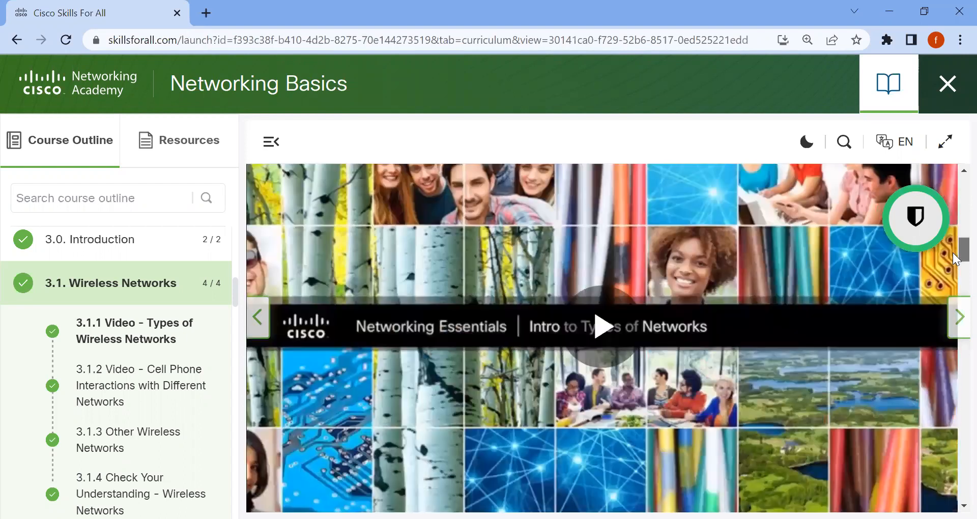
click(959, 316)
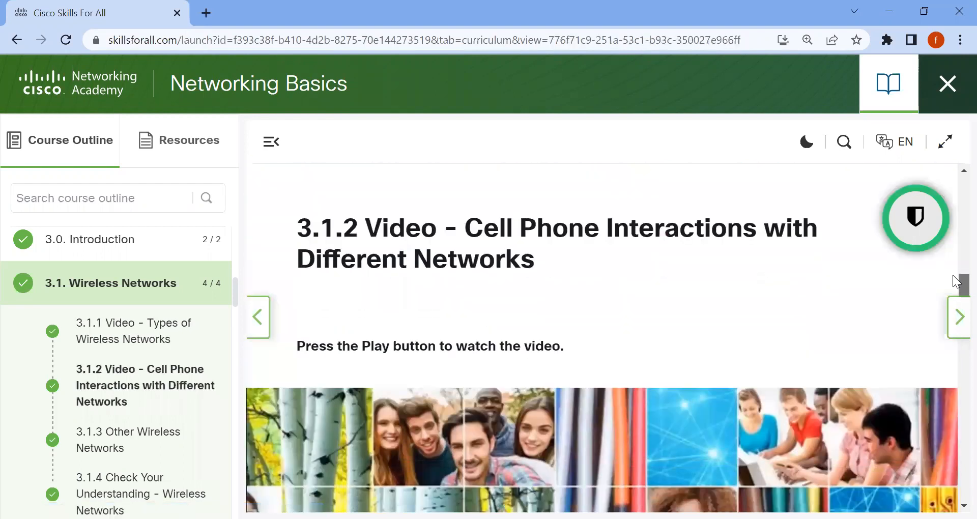
scroll(down, 3)
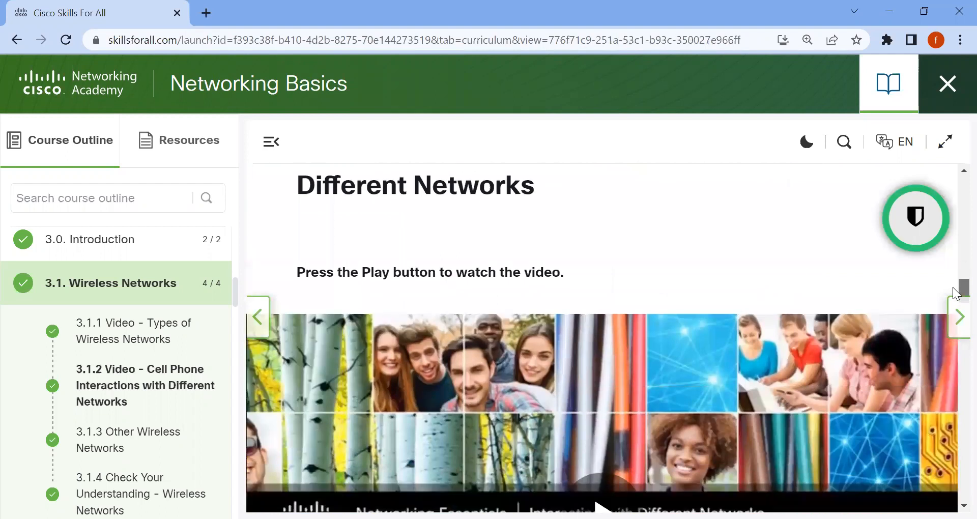
Advance to 3.1.3 Other Wireless Networks and scroll to the GPS, Wi-Fi and Bluetooth panels
click(959, 316)
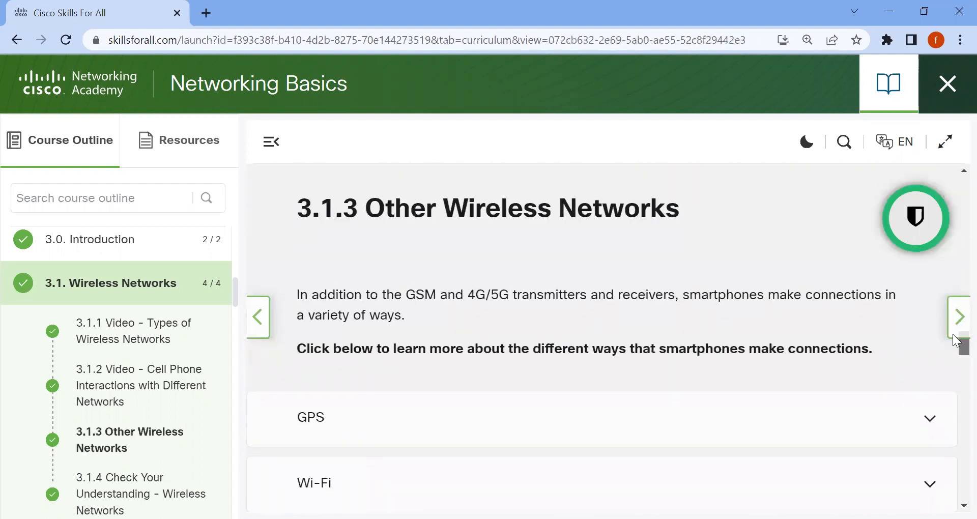
scroll(down, 3)
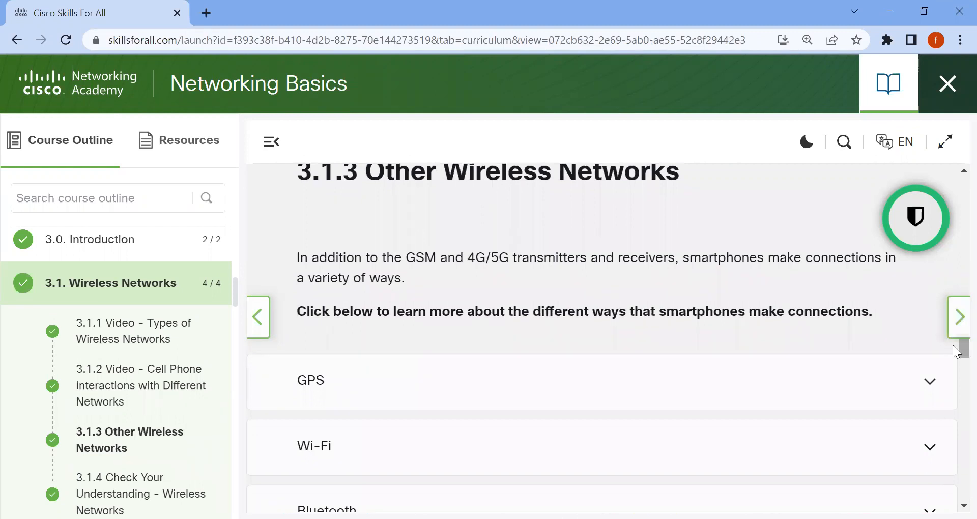
scroll(up, 3)
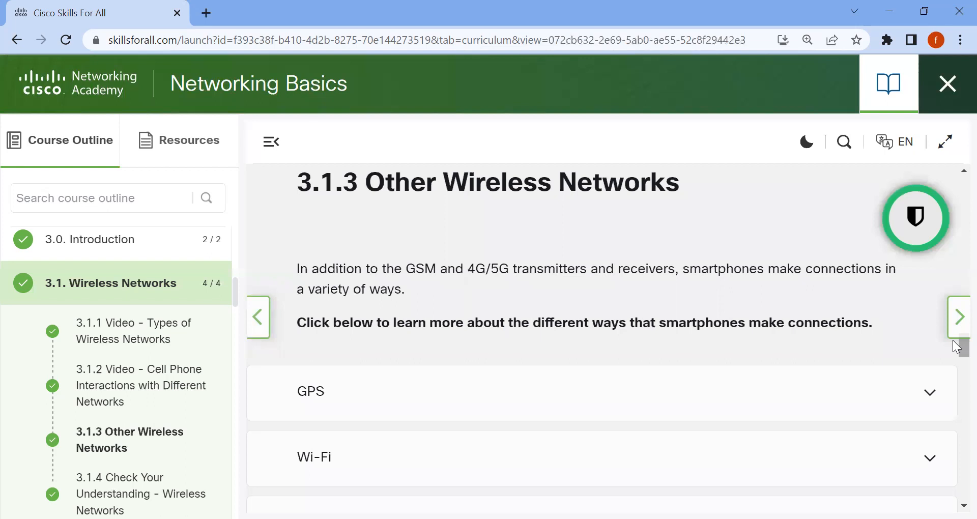
mouse_move(899, 399)
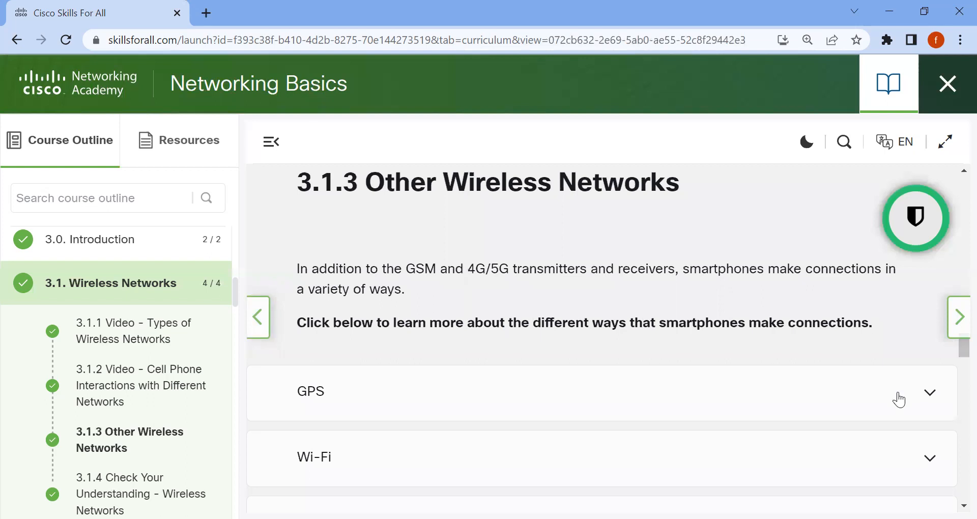
scroll(down, 3)
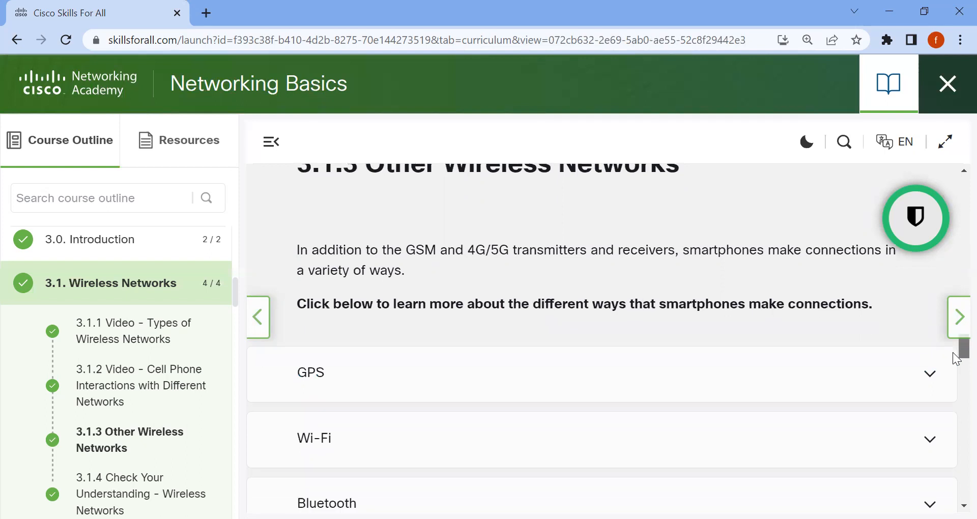
scroll(down, 3)
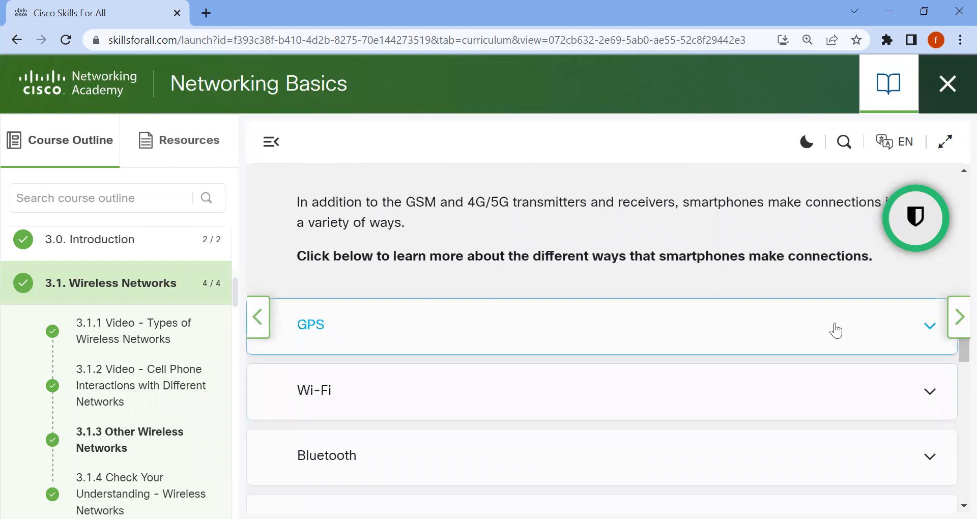
Expand the GPS panel and scroll through its explanation and satellite illustration
click(311, 325)
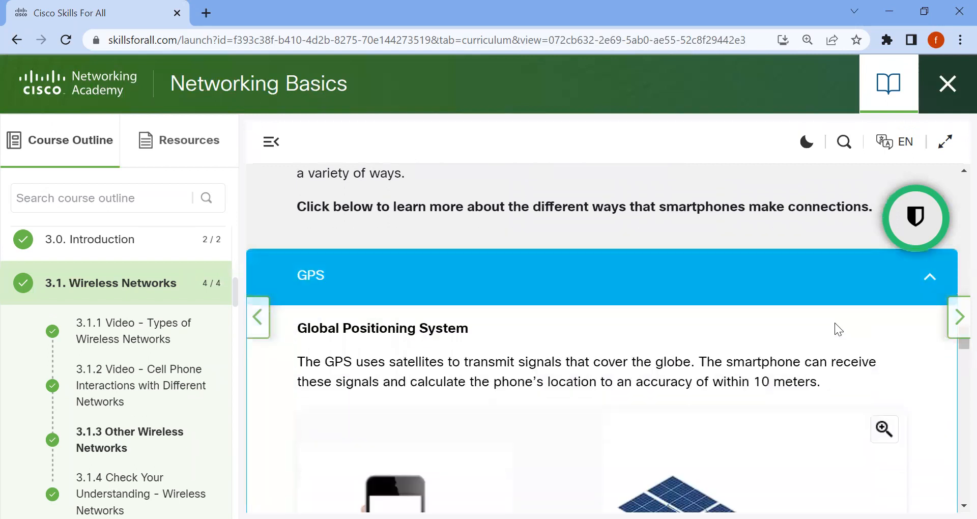
mouse_move(930, 278)
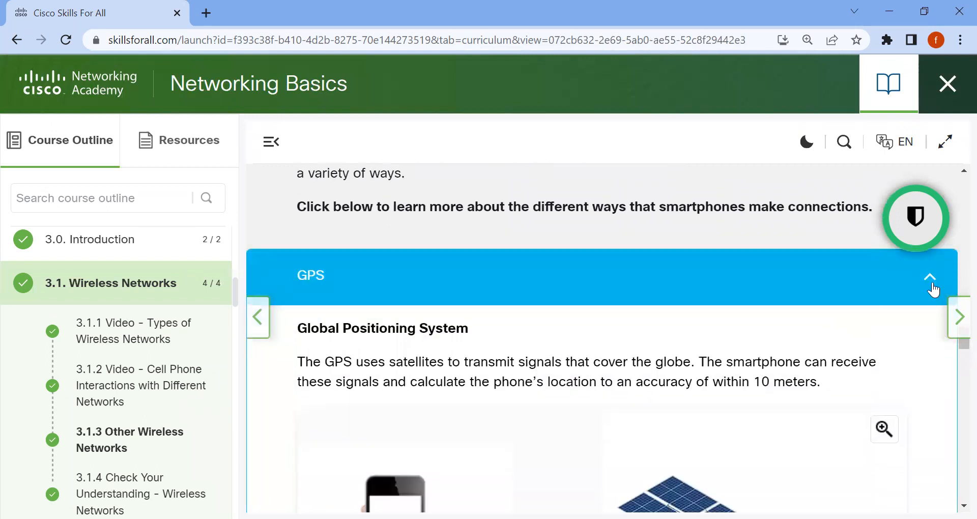
scroll(down, 3)
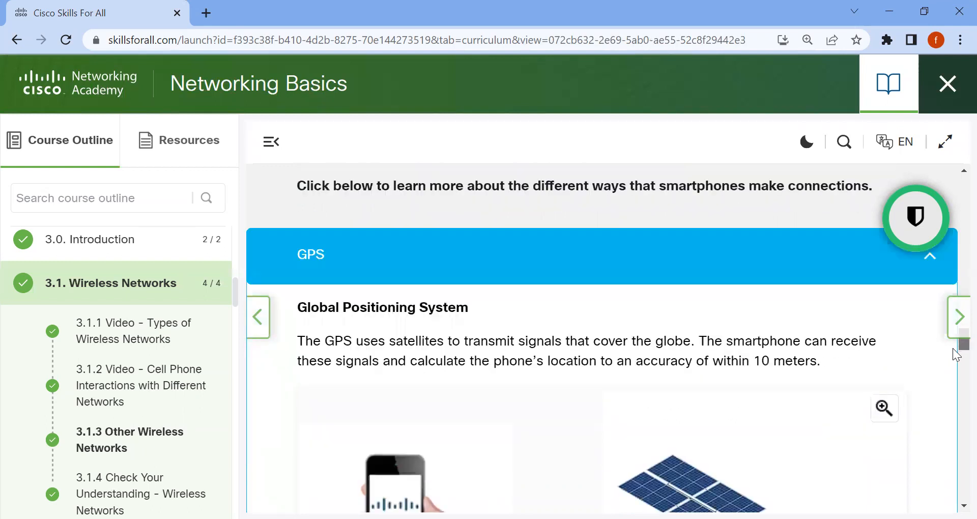
scroll(down, 3)
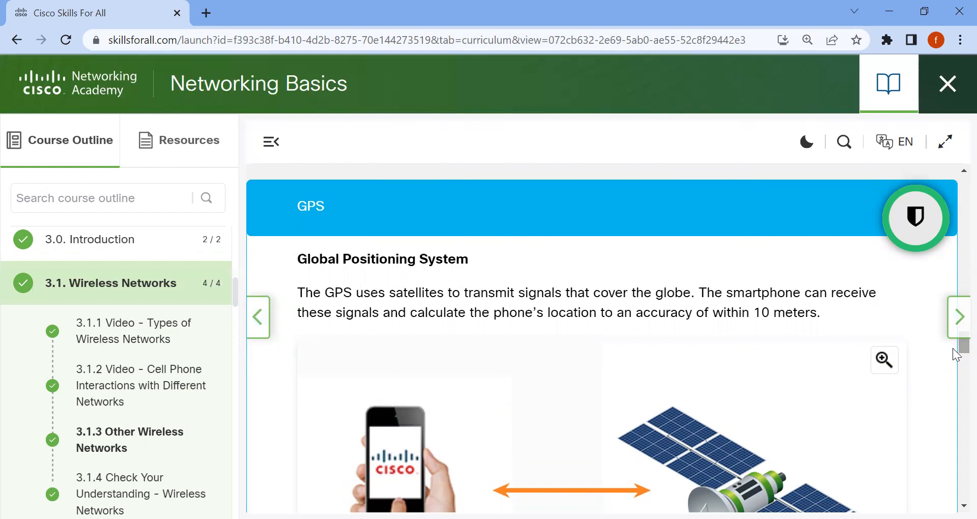
scroll(down, 3)
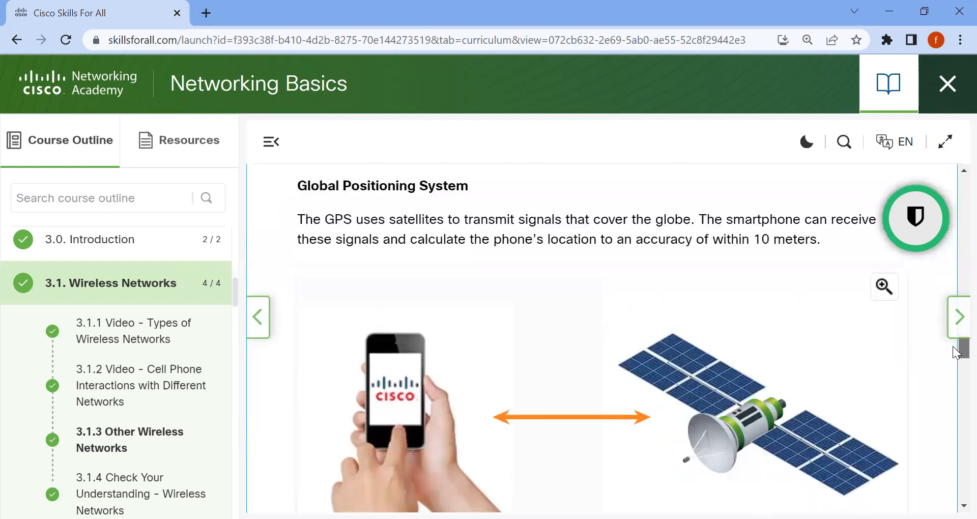
scroll(down, 3)
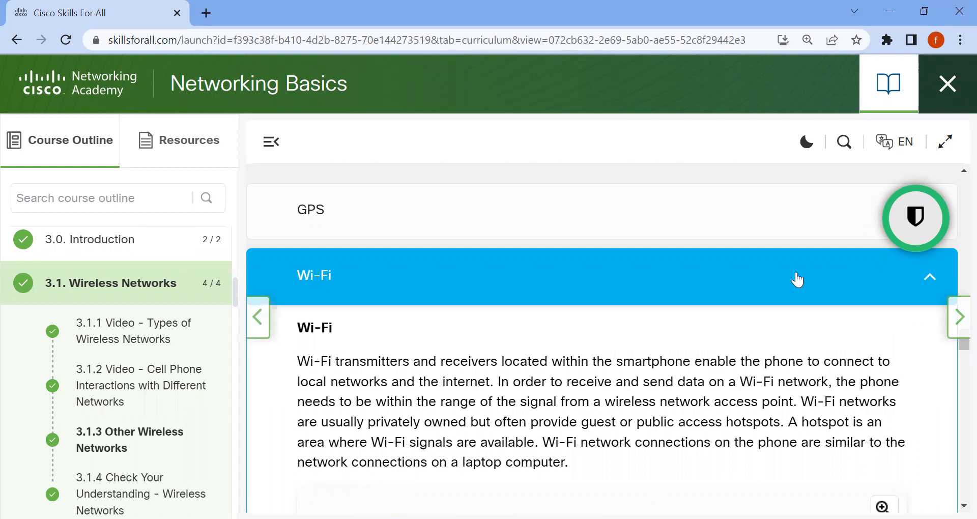
mouse_move(804, 248)
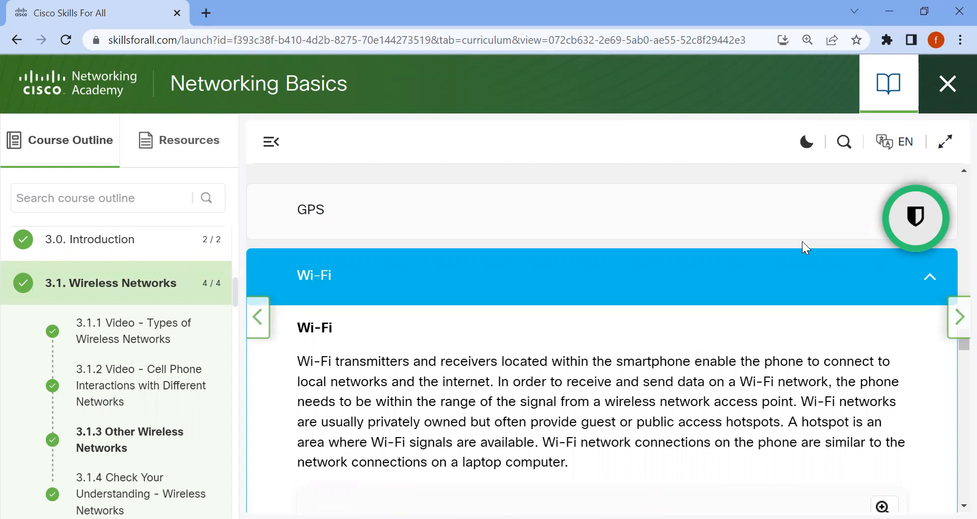
mouse_move(913, 412)
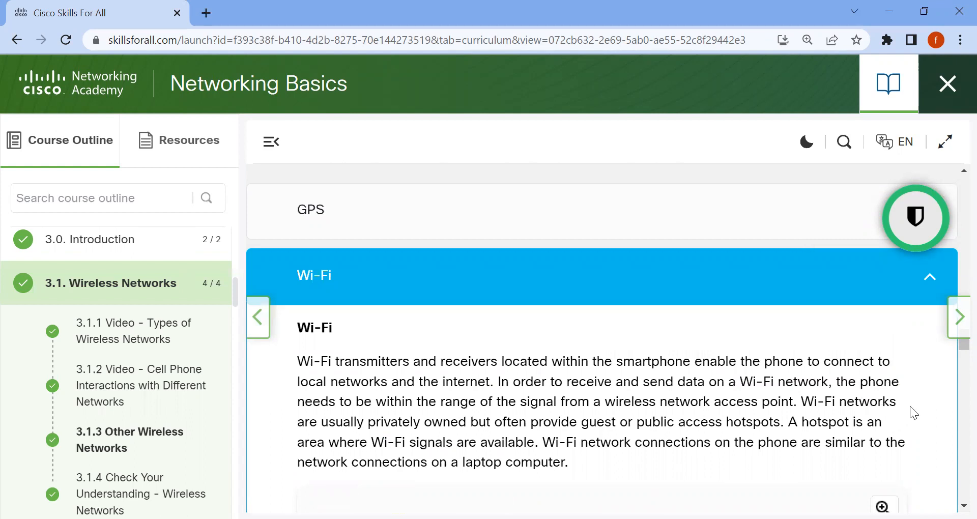
mouse_move(949, 369)
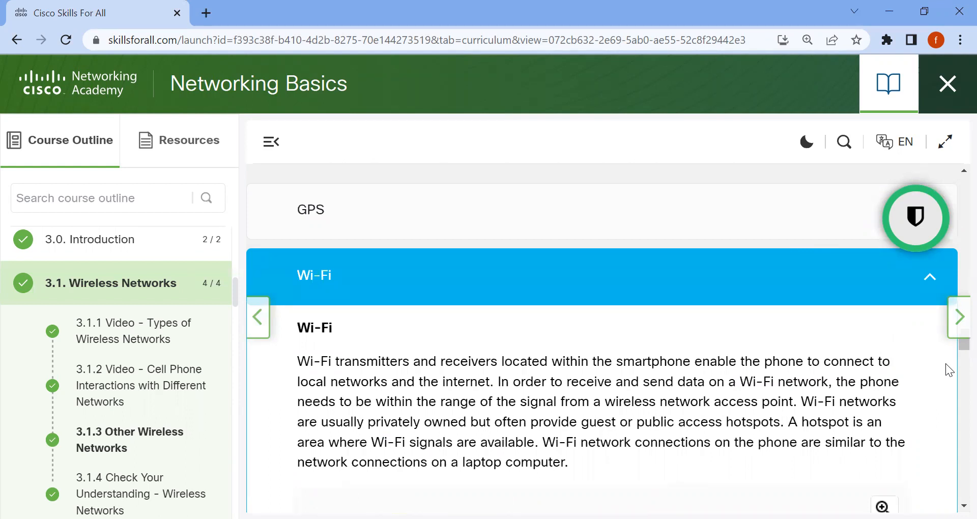
mouse_move(835, 429)
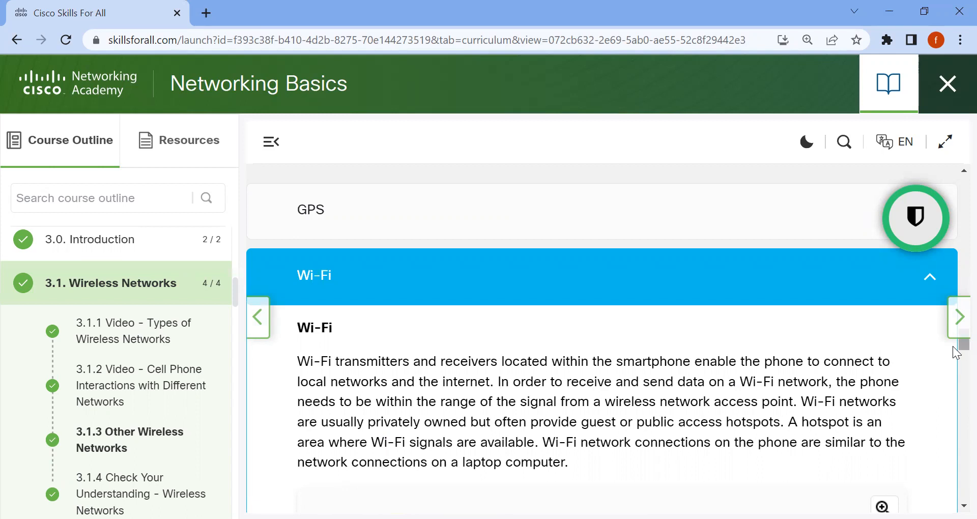
Scroll through the Wi-Fi explanation and phone-to-router illustration down to Bluetooth and NFC
scroll(down, 3)
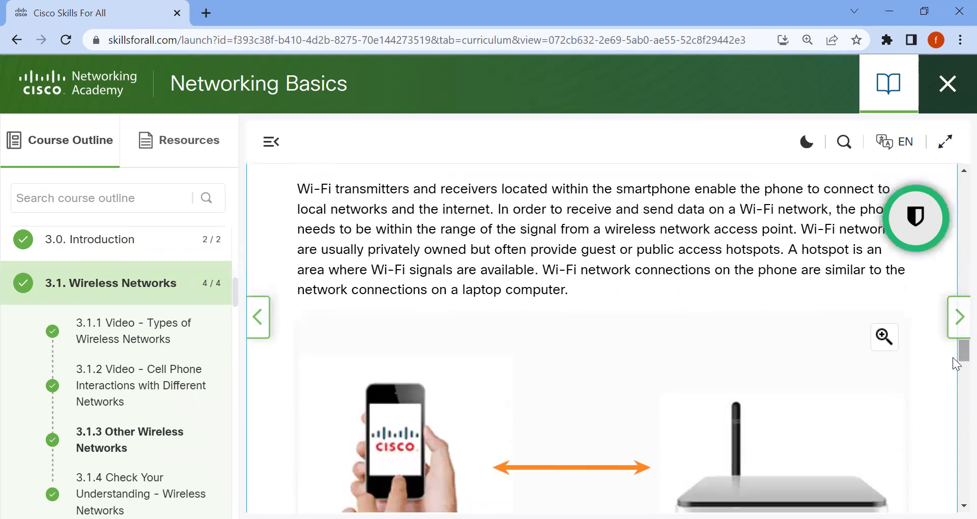
mouse_move(699, 361)
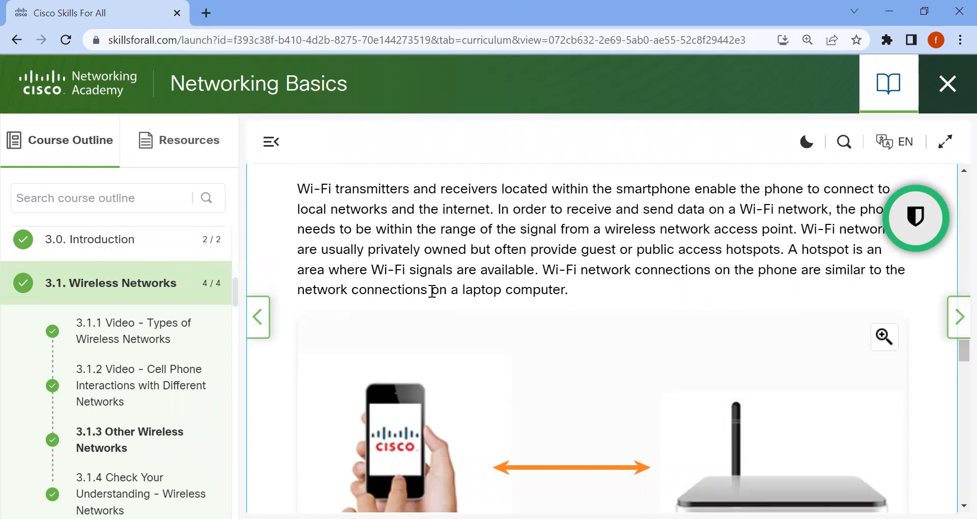
mouse_move(954, 402)
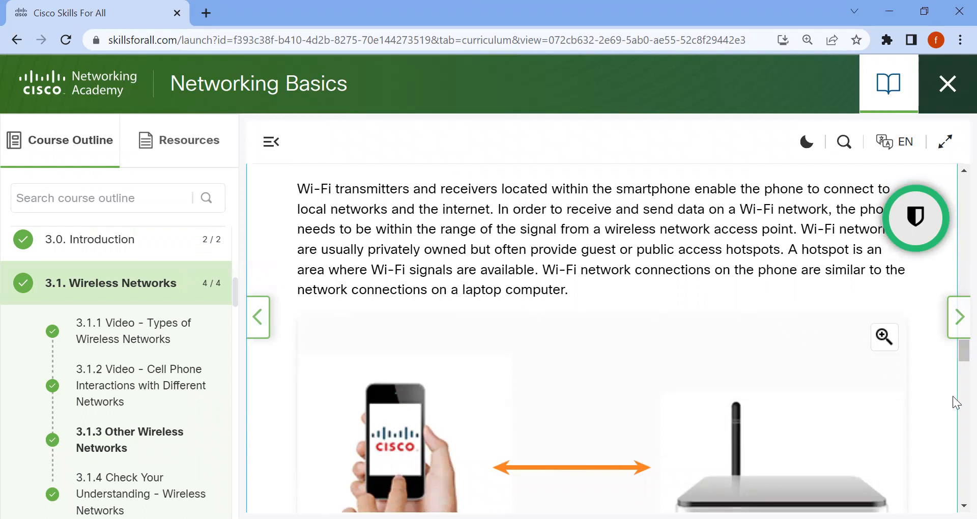
scroll(down, 3)
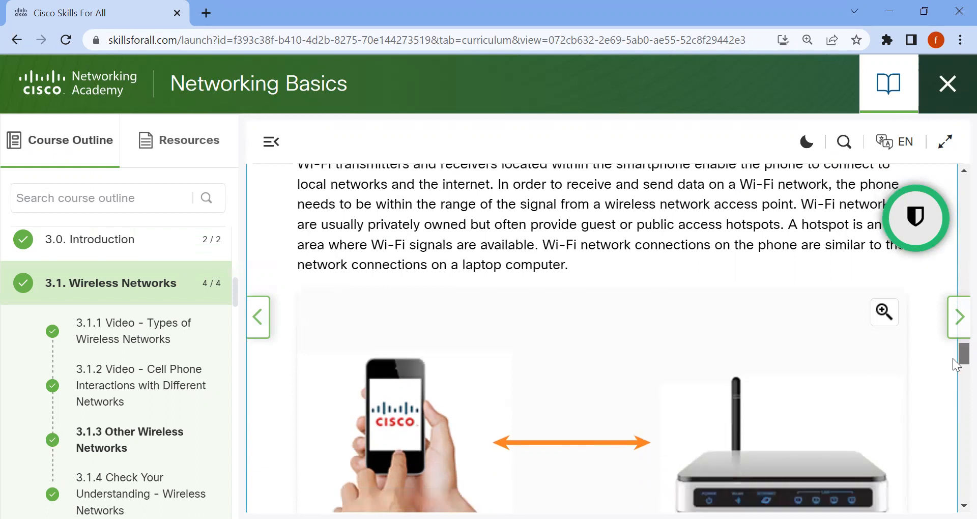
scroll(down, 3)
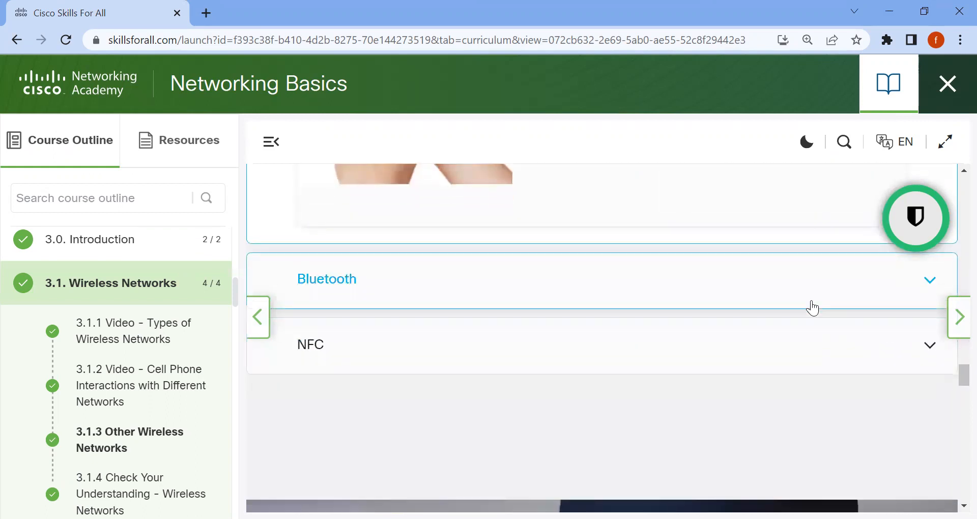
Expand the Bluetooth panel and scroll through its text and smartwatch illustration
click(327, 278)
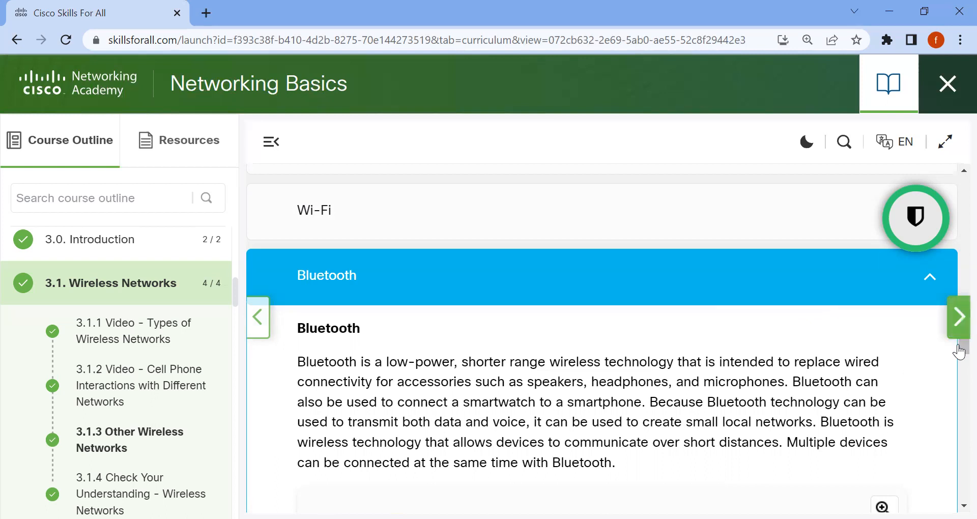
scroll(down, 3)
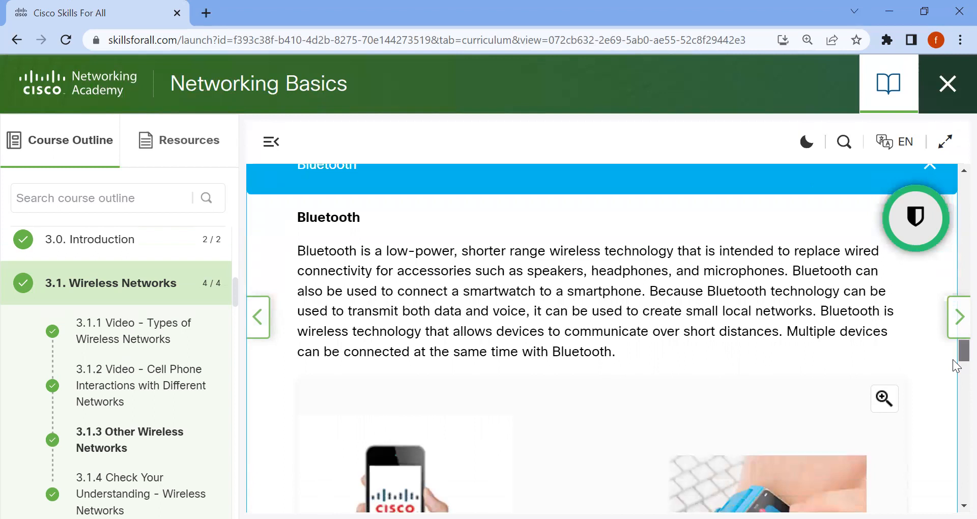
scroll(down, 3)
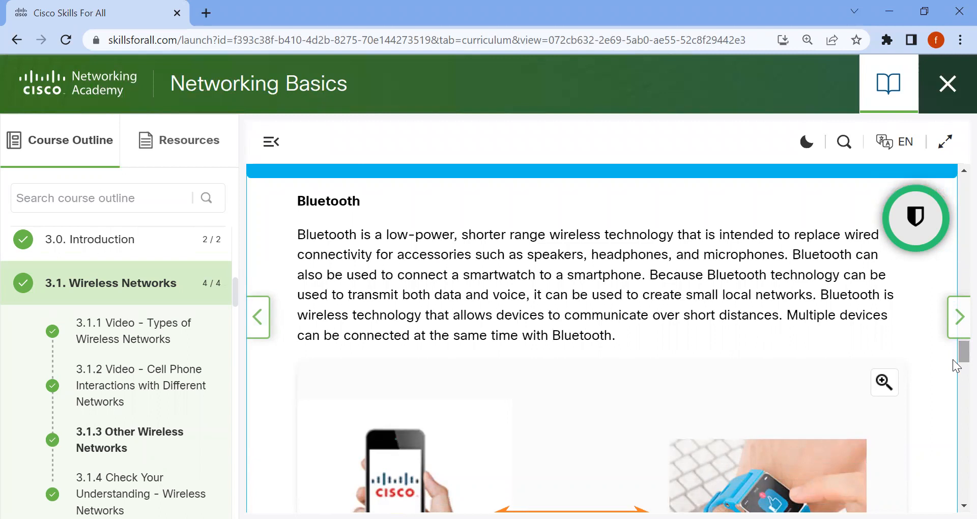
scroll(down, 3)
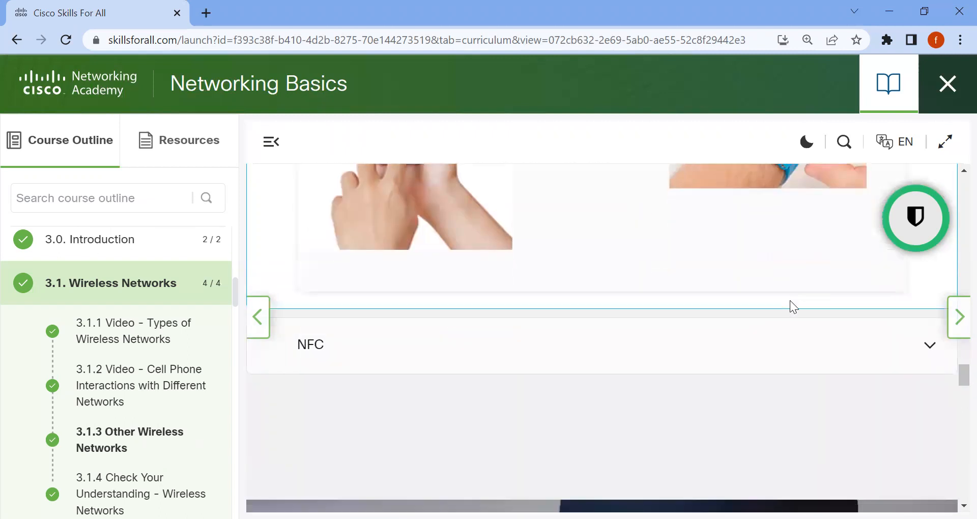
Expand the NFC panel and read the Near Field Communication description
click(310, 344)
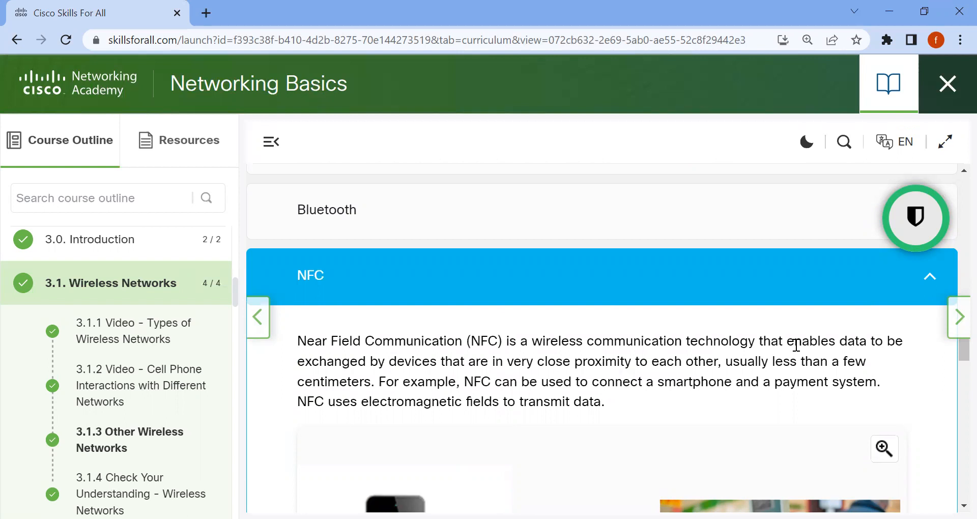
mouse_move(632, 390)
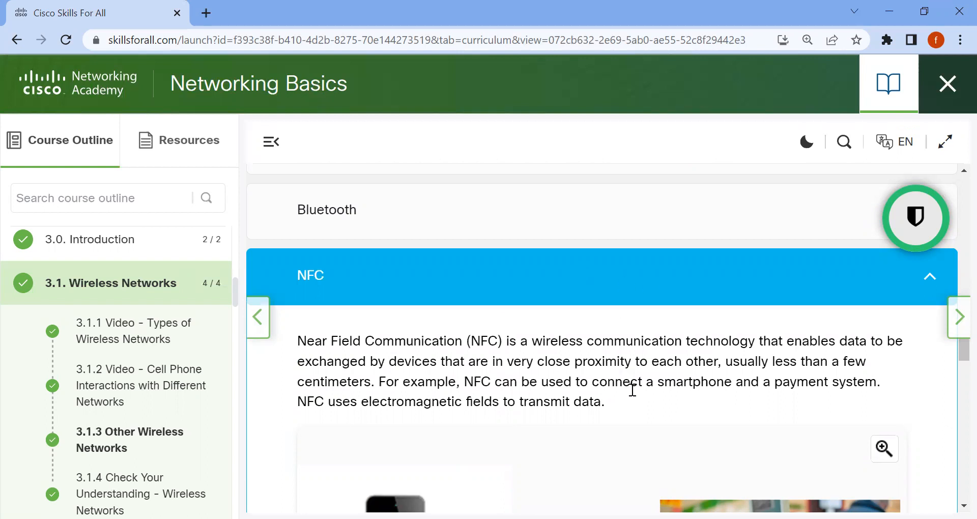
mouse_move(834, 396)
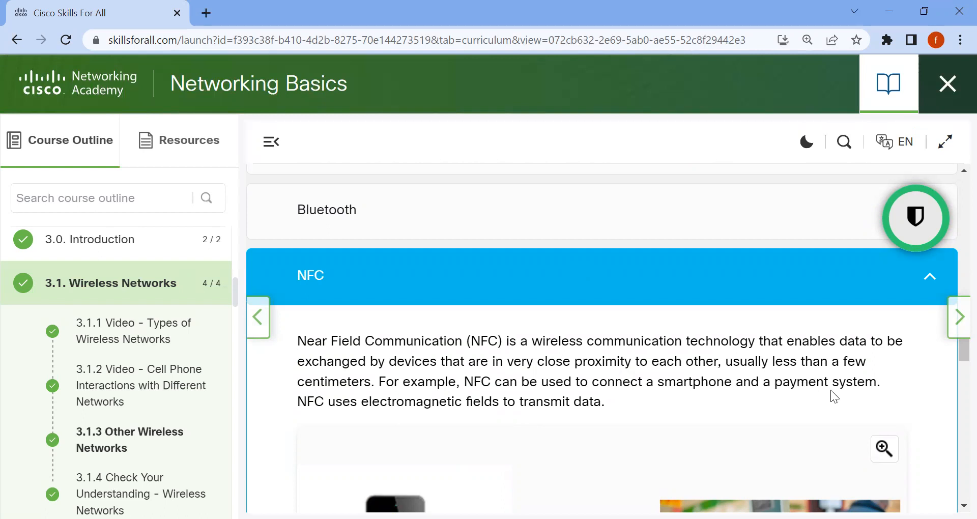
mouse_move(358, 398)
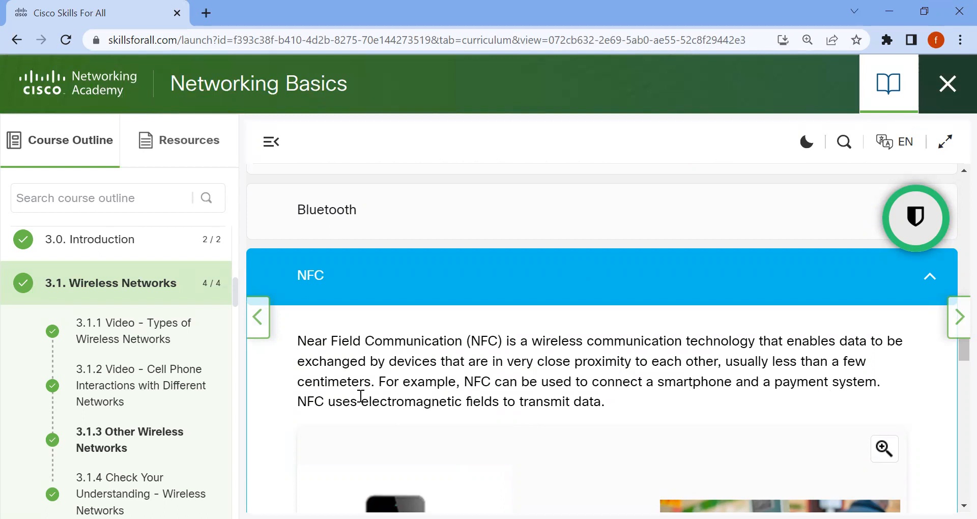
mouse_move(957, 368)
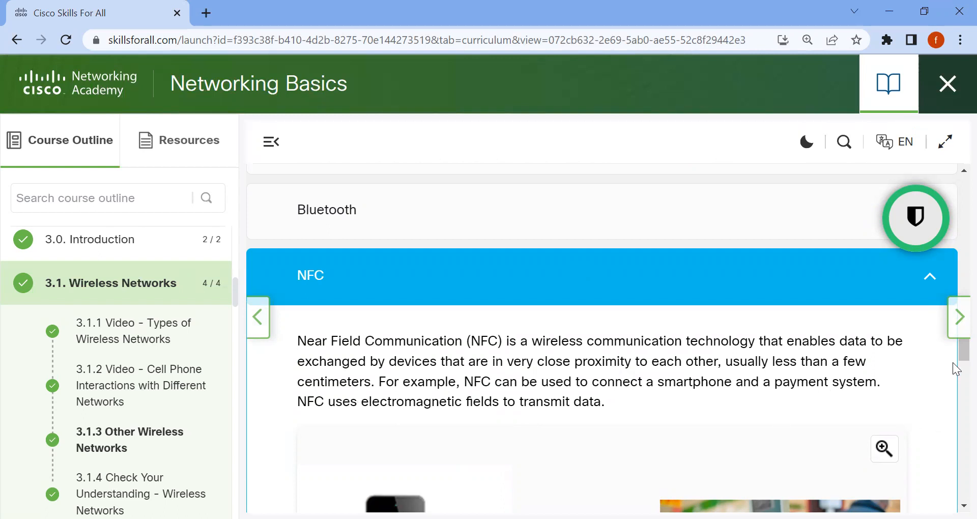
scroll(down, 3)
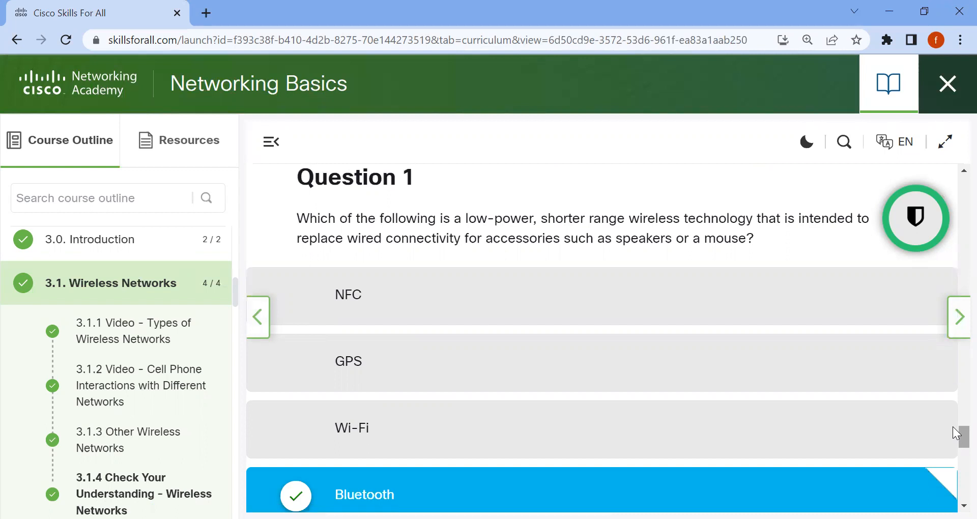
Scroll through the 3.1.4 quiz, answering Question 1 with Bluetooth and Question 2 with NFC
scroll(down, 3)
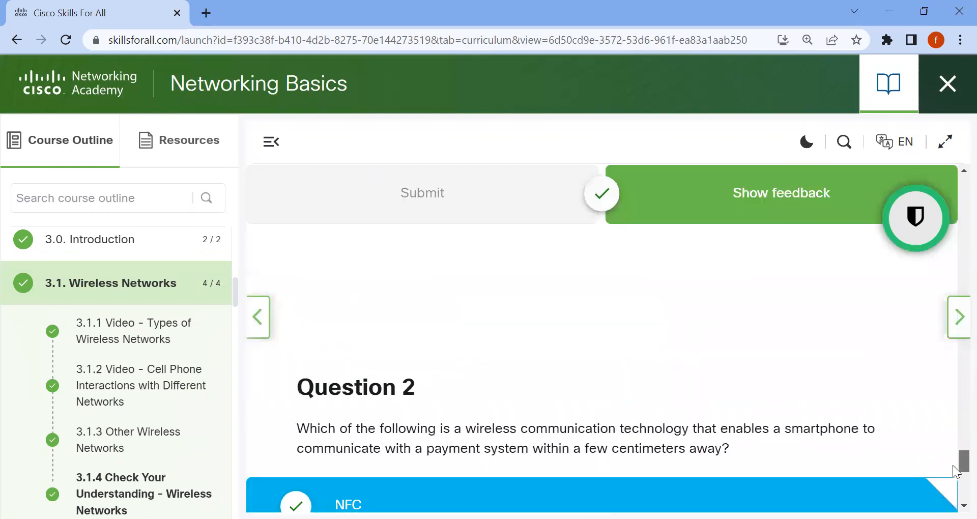
scroll(down, 3)
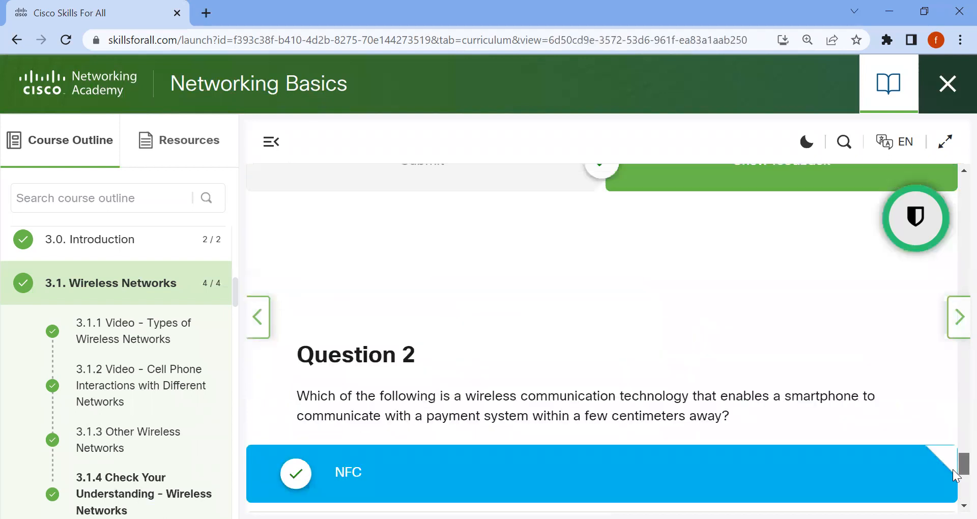
scroll(down, 3)
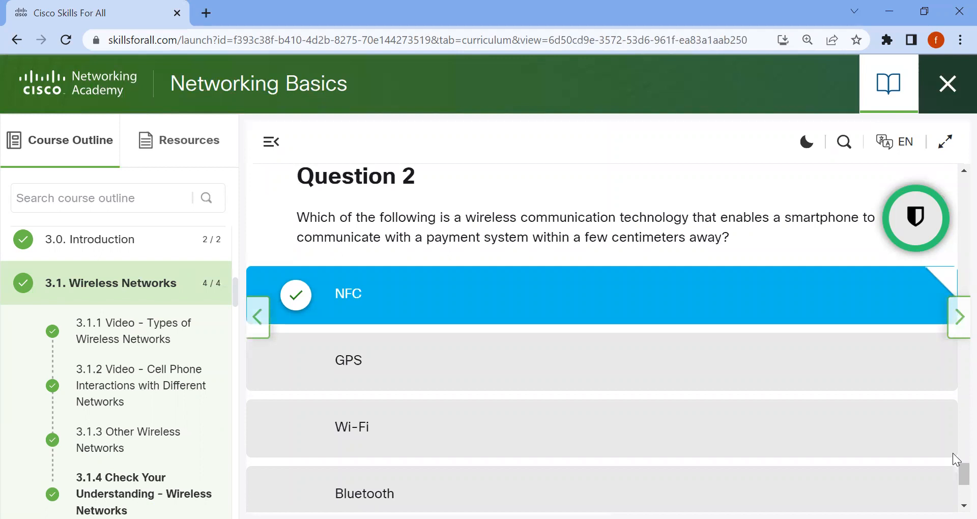
scroll(down, 3)
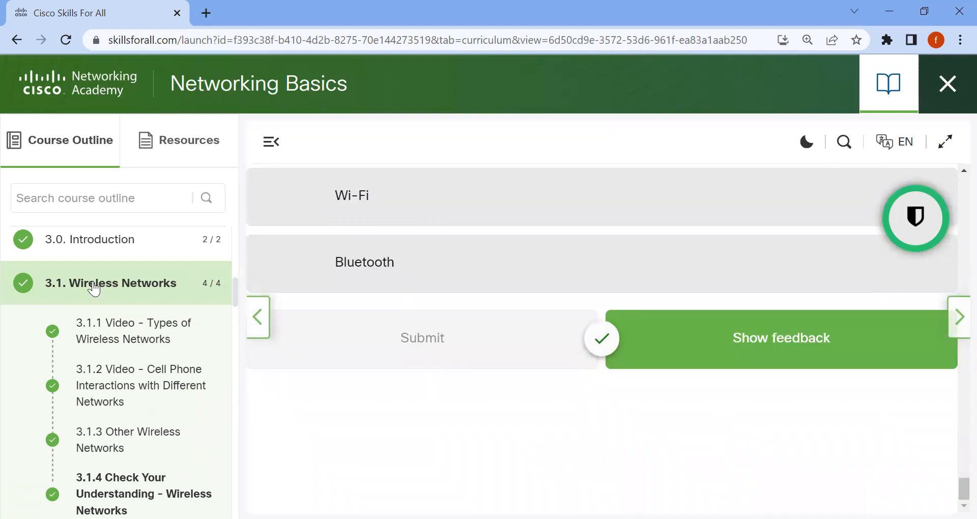
scroll(down, 3)
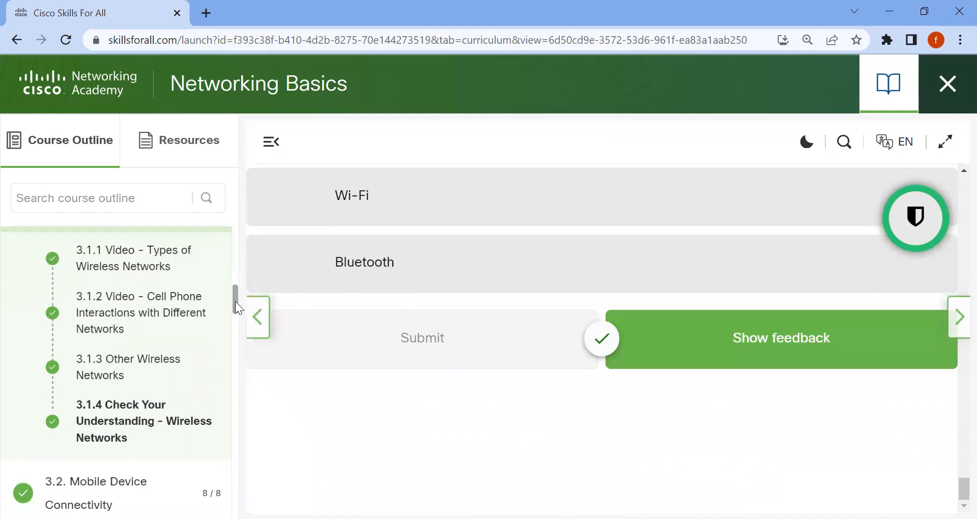
scroll(down, 3)
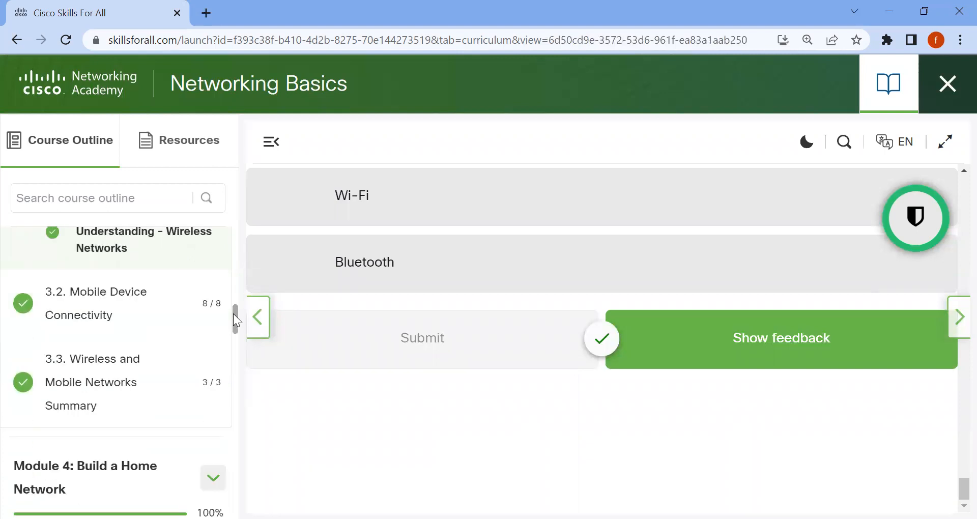
mouse_move(154, 310)
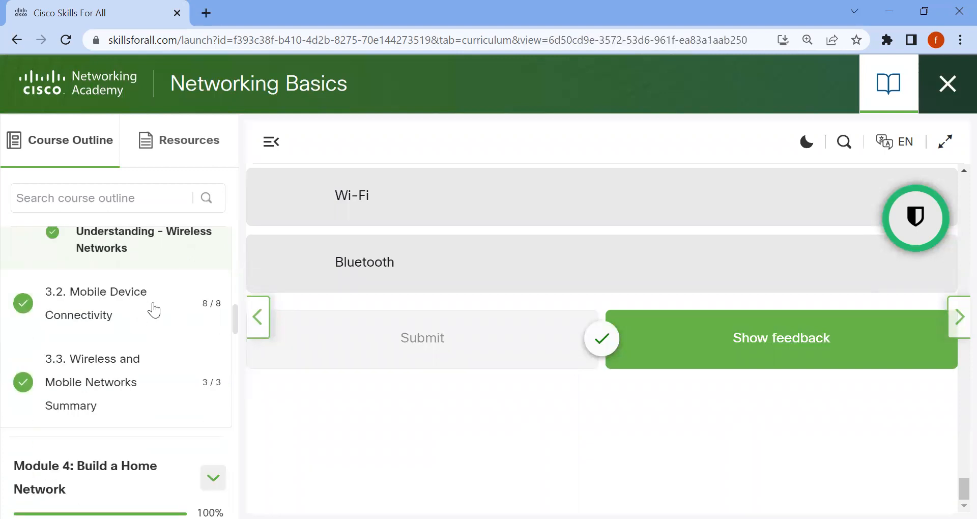